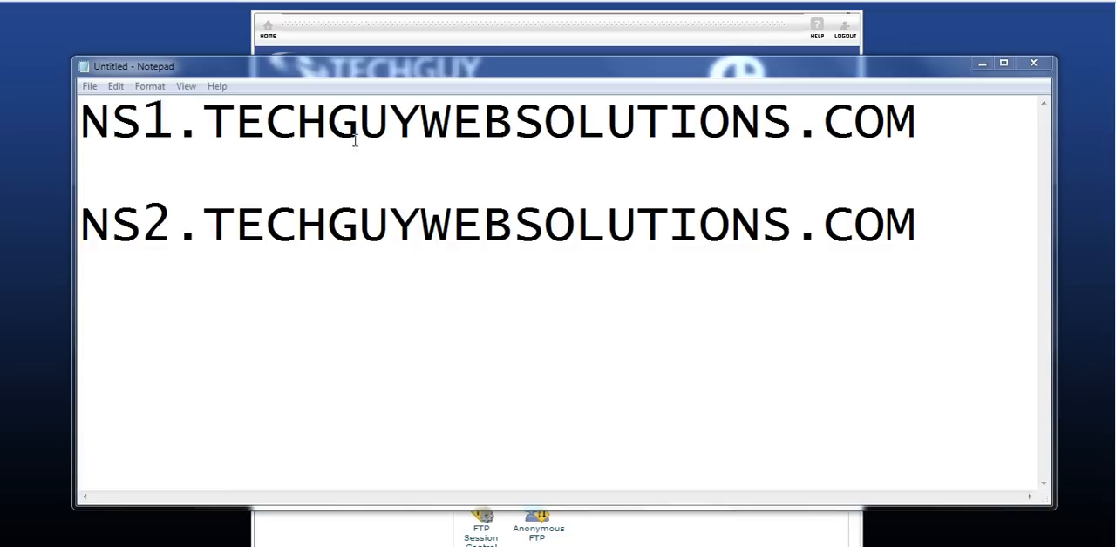
pyautogui.moveTo(155, 246)
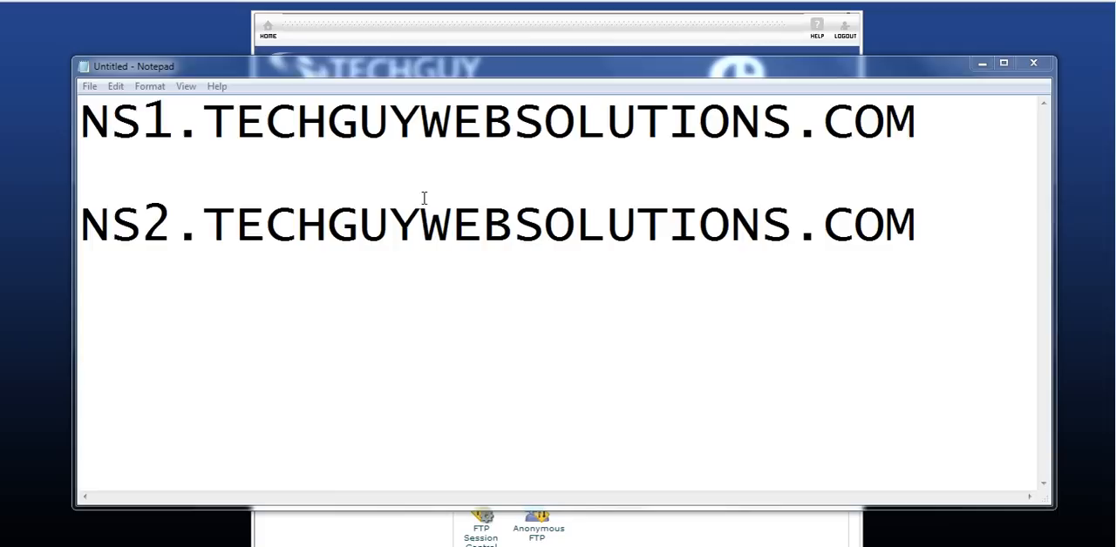
pyautogui.moveTo(310, 170)
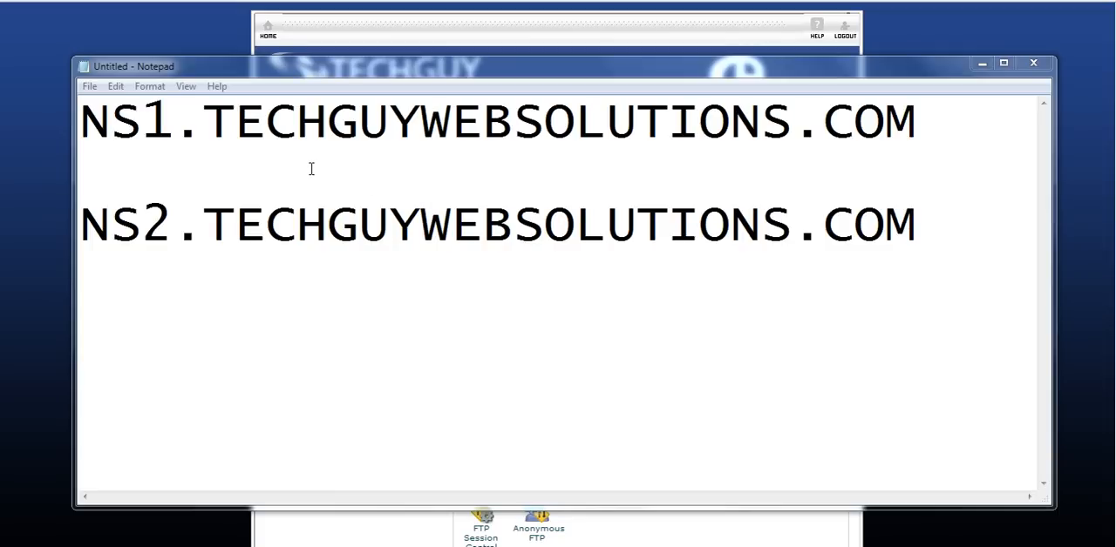
pyautogui.moveTo(144, 49)
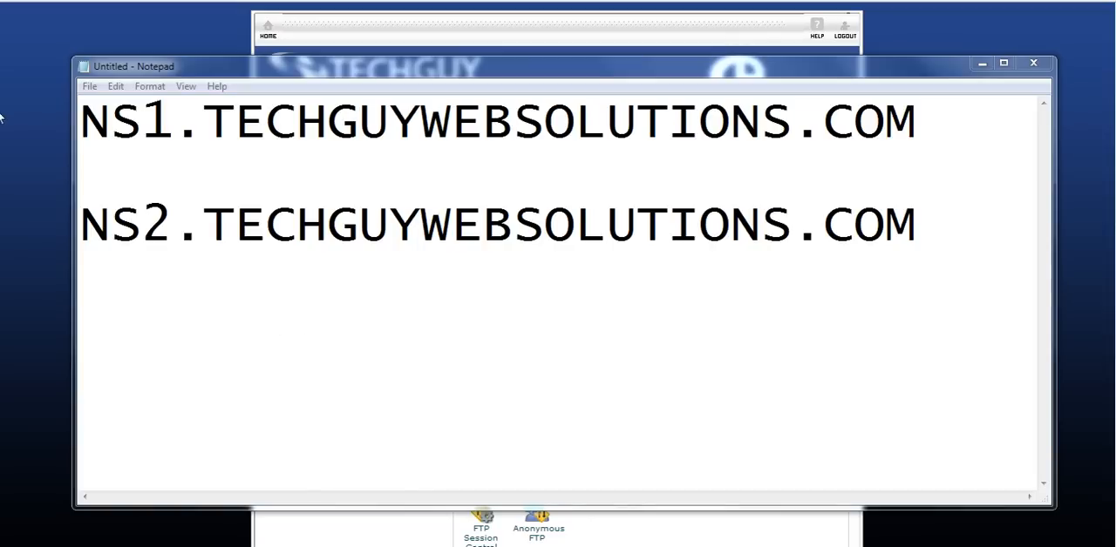
pyautogui.moveTo(741, 84)
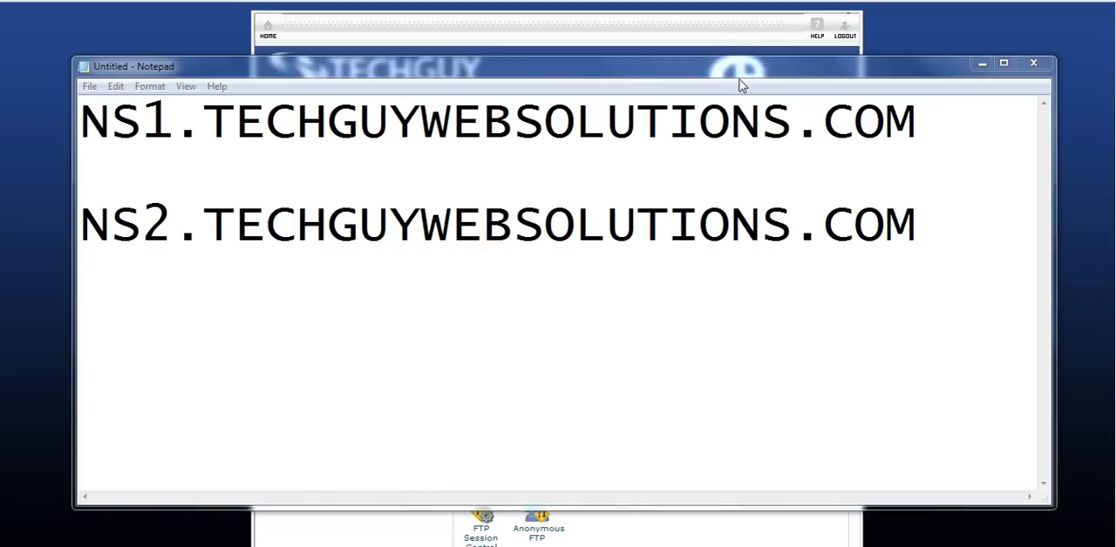
pyautogui.moveTo(908, 81)
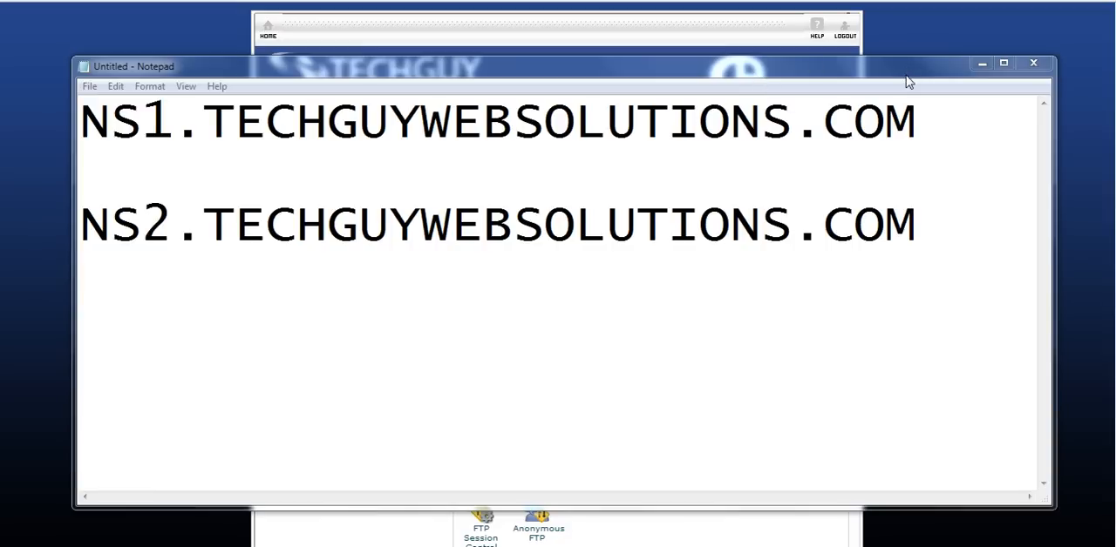
pyautogui.moveTo(935, 3)
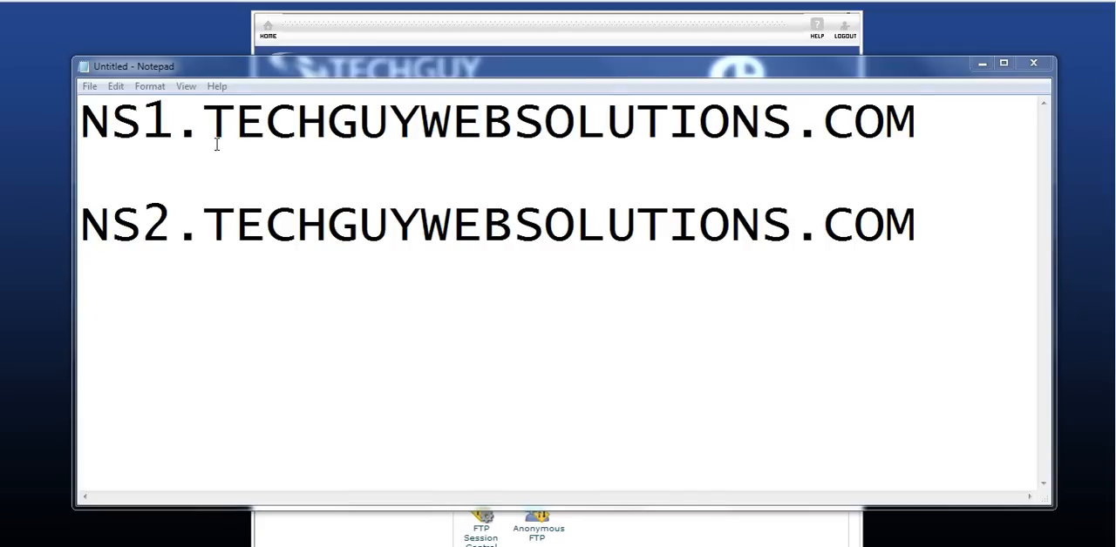
pyautogui.moveTo(758, 133)
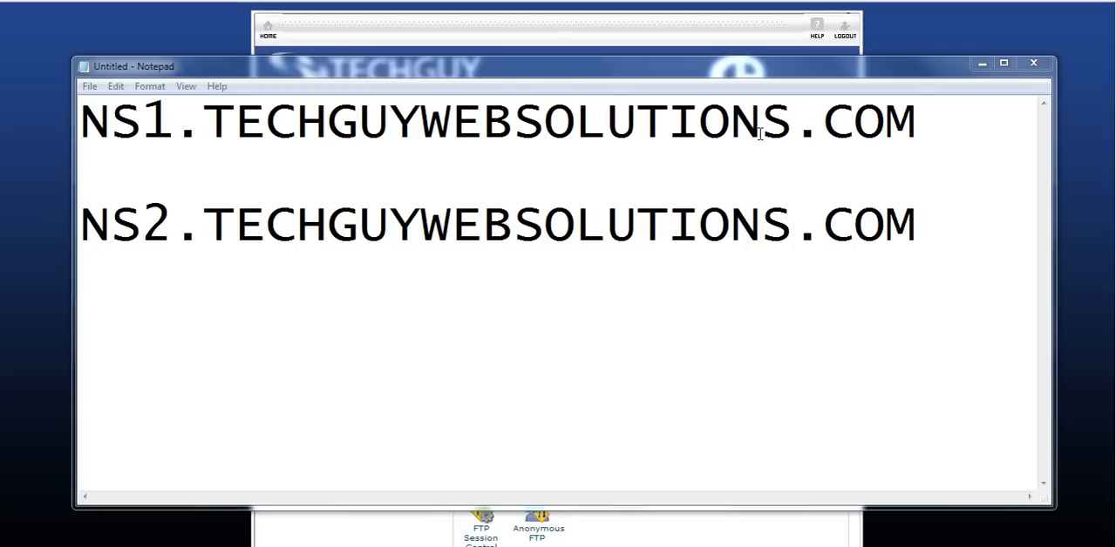
pyautogui.moveTo(832, 145)
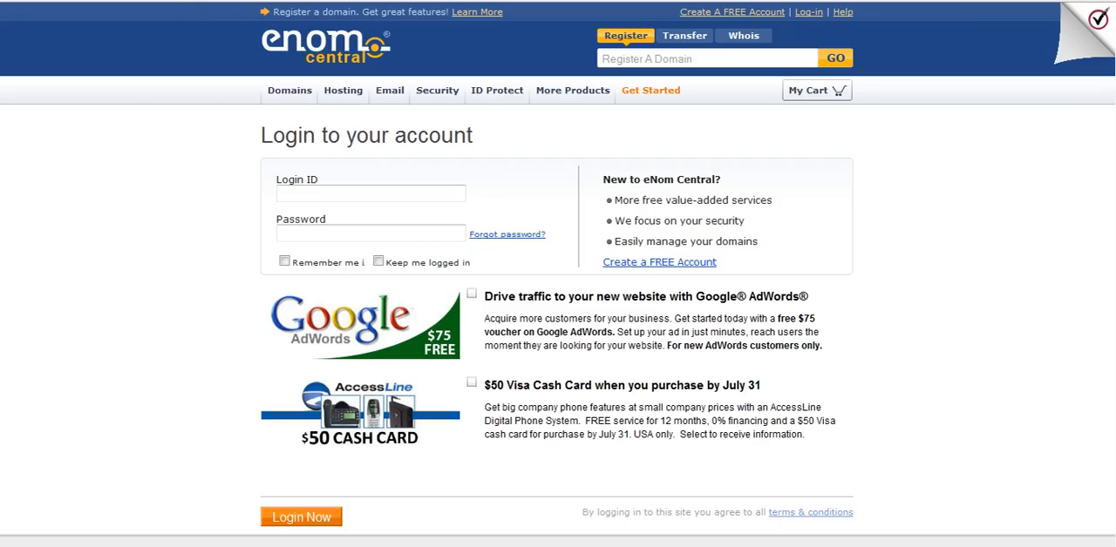
pyautogui.moveTo(972, 516)
pyautogui.write('TechGu')
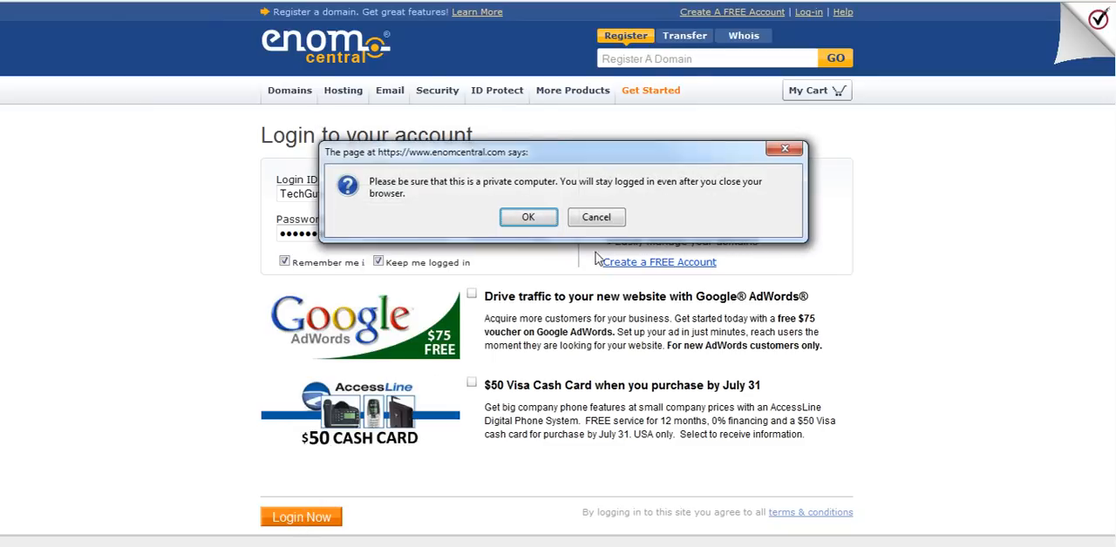
# Log in to eNom Central with the login remembered and kept logged in on this computer
pyautogui.click(527, 217)
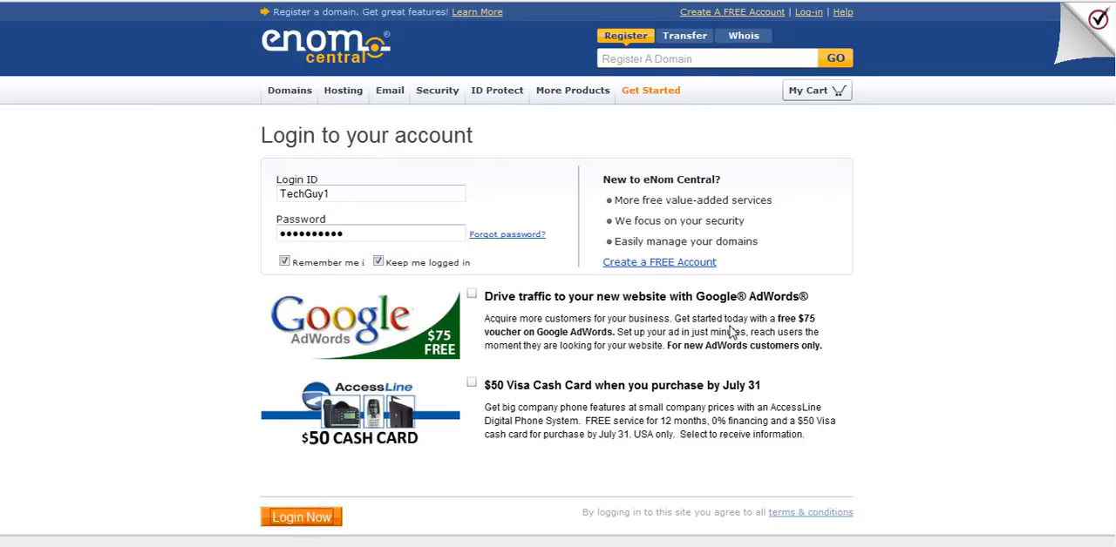
pyautogui.click(288, 90)
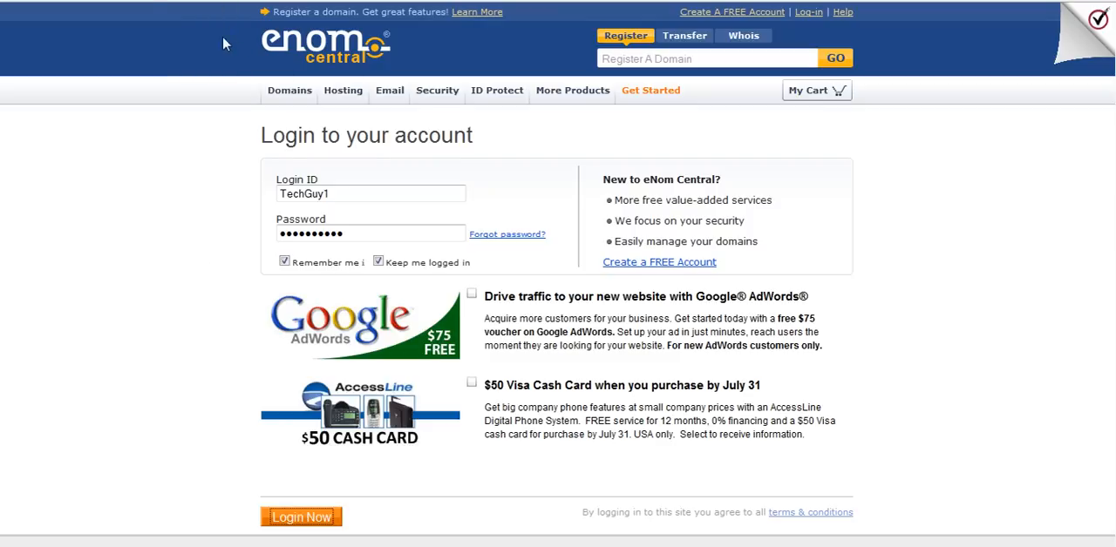
pyautogui.moveTo(346, 128)
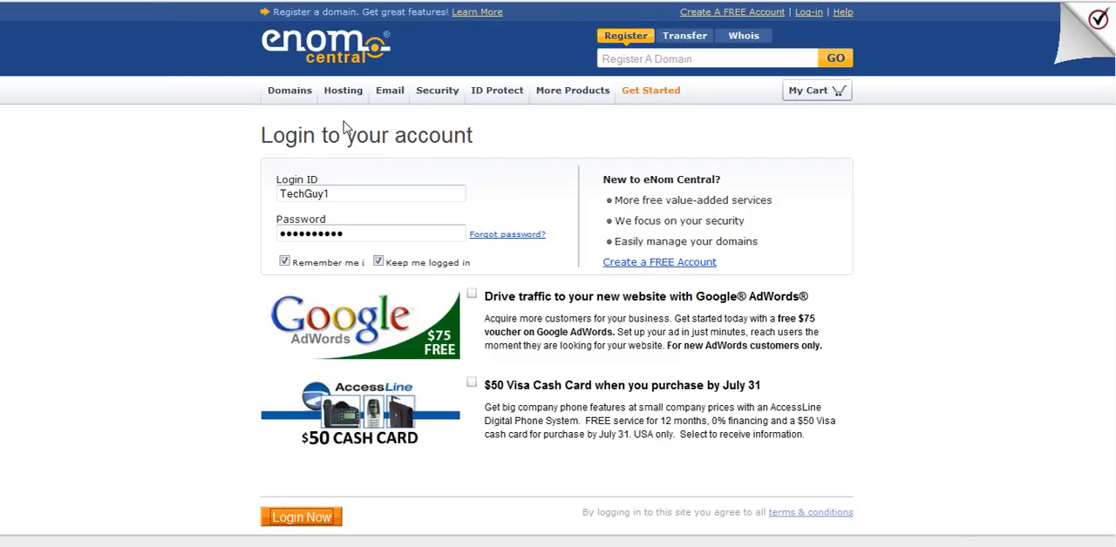
pyautogui.moveTo(161, 222)
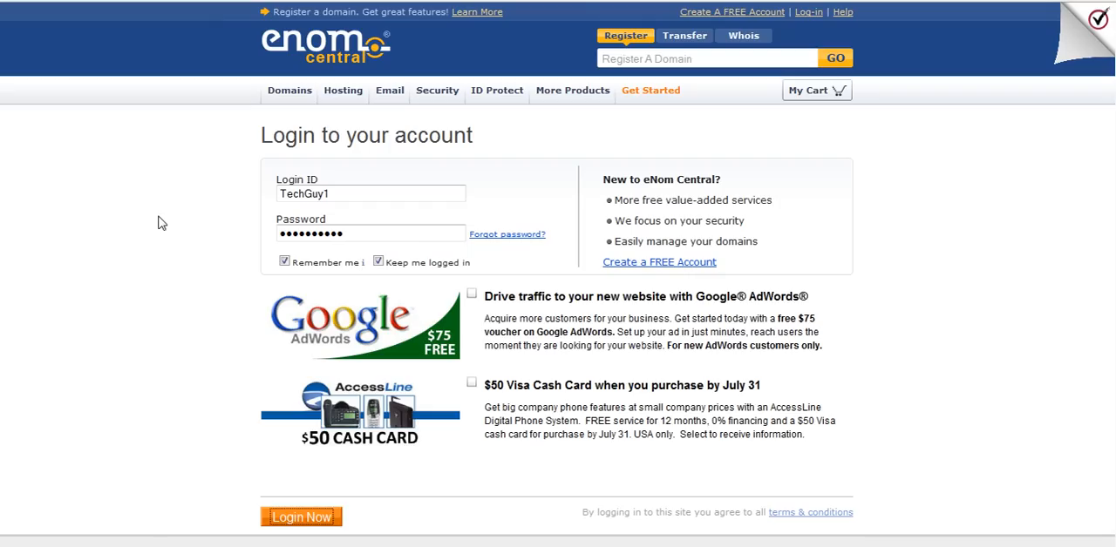
pyautogui.scroll(-3)
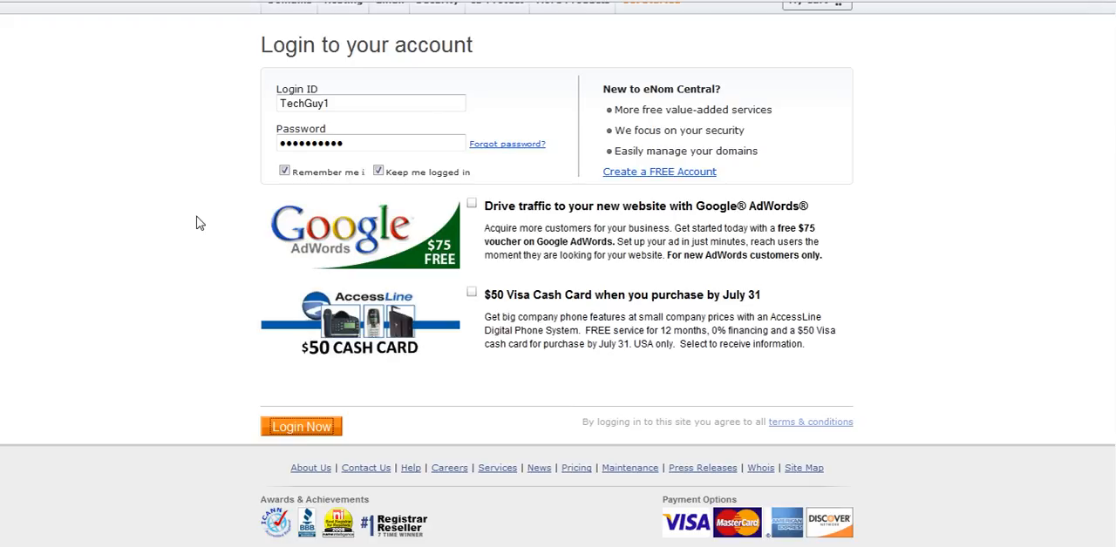
pyautogui.moveTo(268, 232)
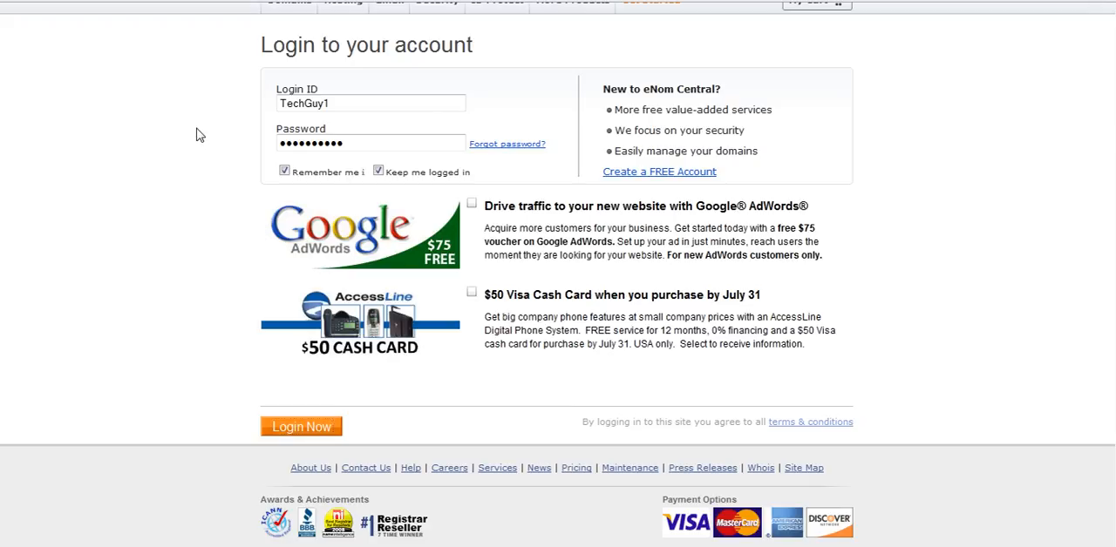
pyautogui.click(301, 426)
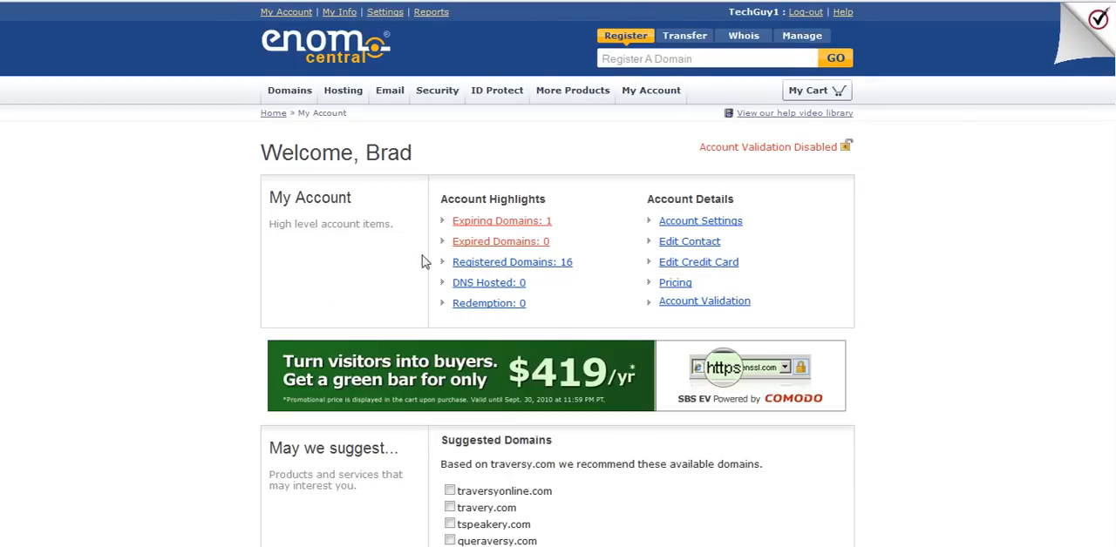
# Go to the registered domains list and open cheapplrarticles.net
pyautogui.scroll(-3)
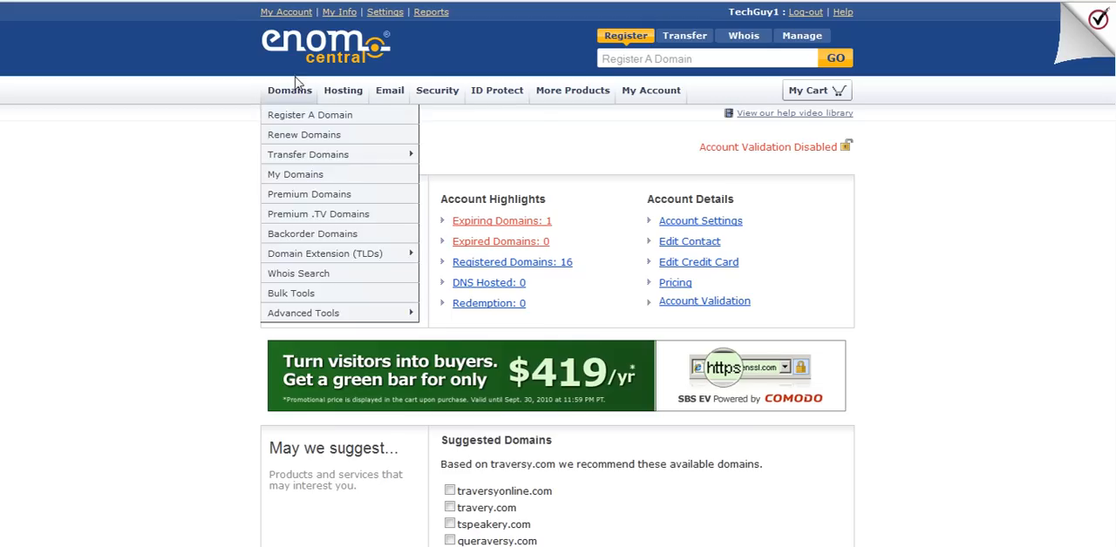
pyautogui.moveTo(295, 174)
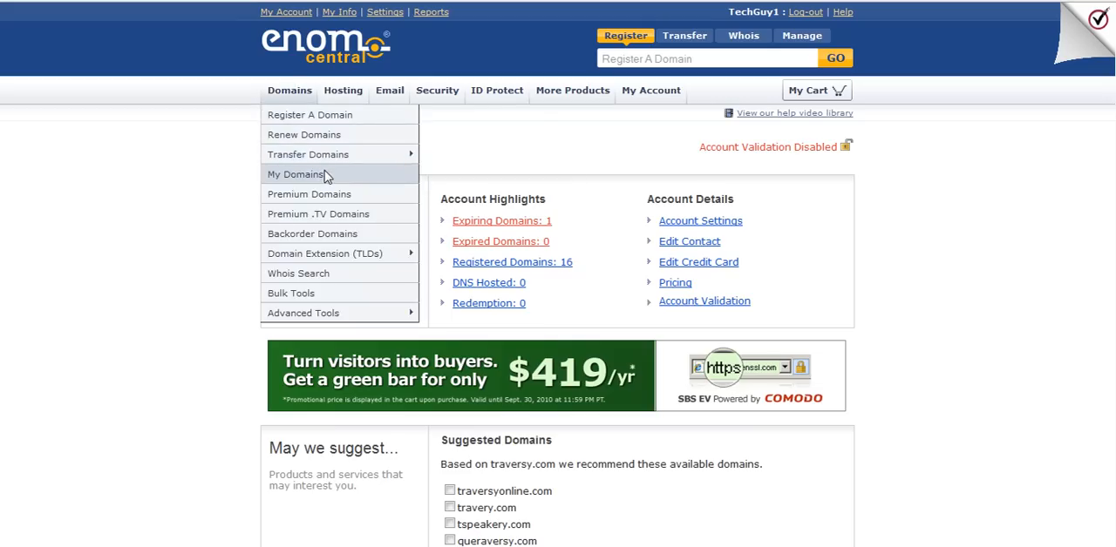
pyautogui.click(297, 175)
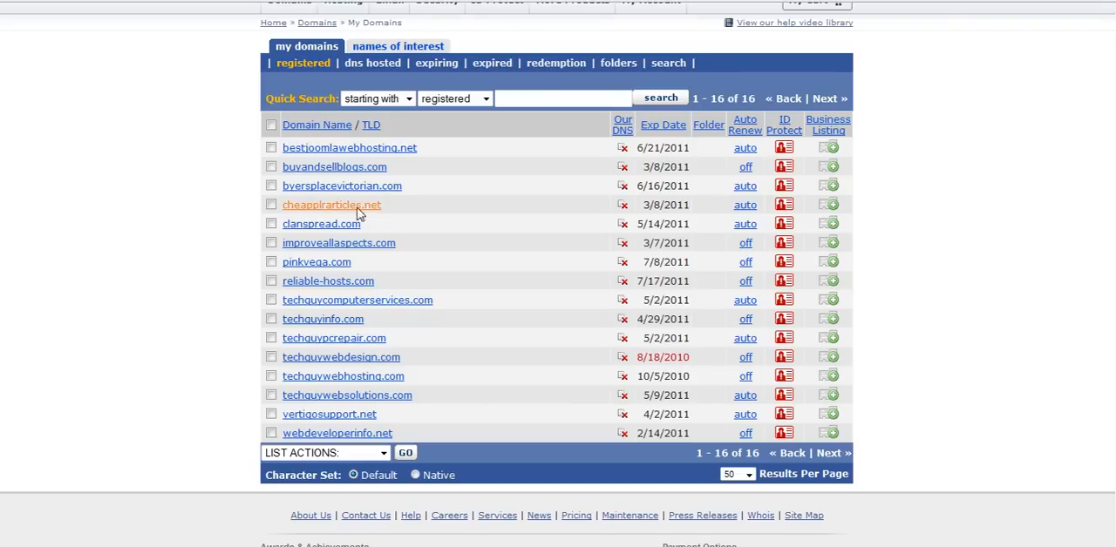
pyautogui.moveTo(307, 214)
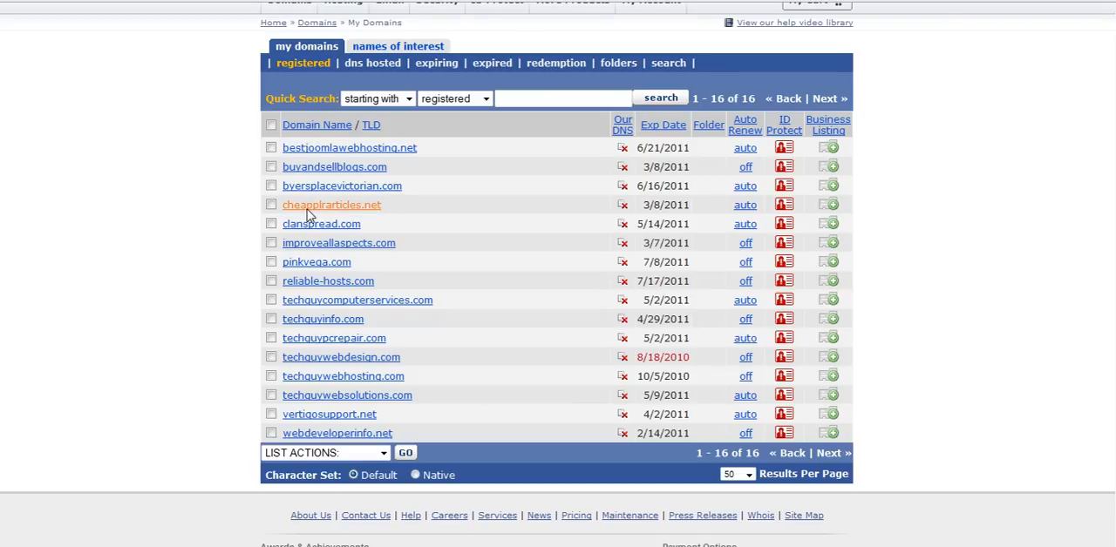
pyautogui.moveTo(316, 212)
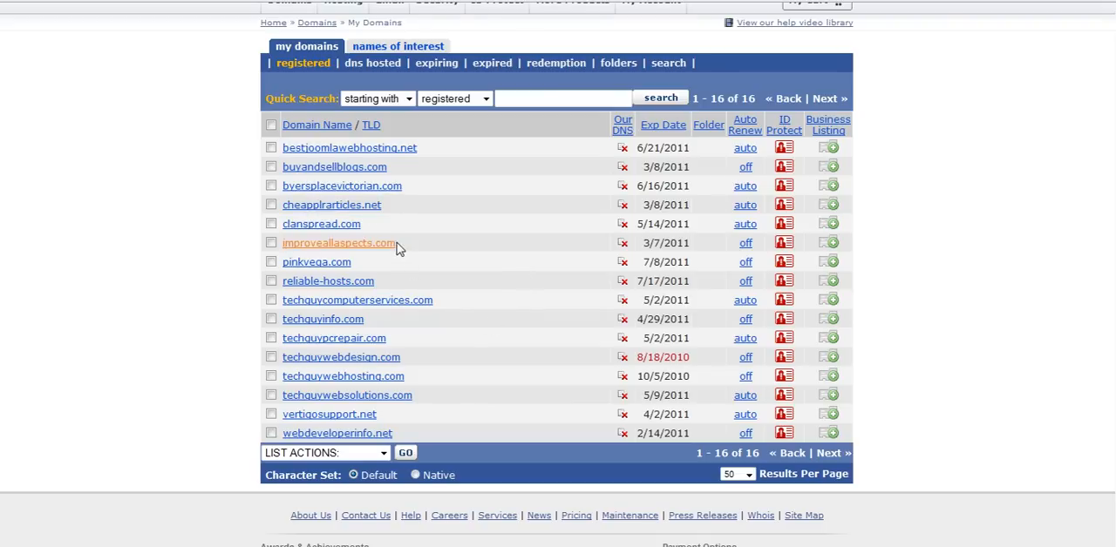
pyautogui.click(331, 204)
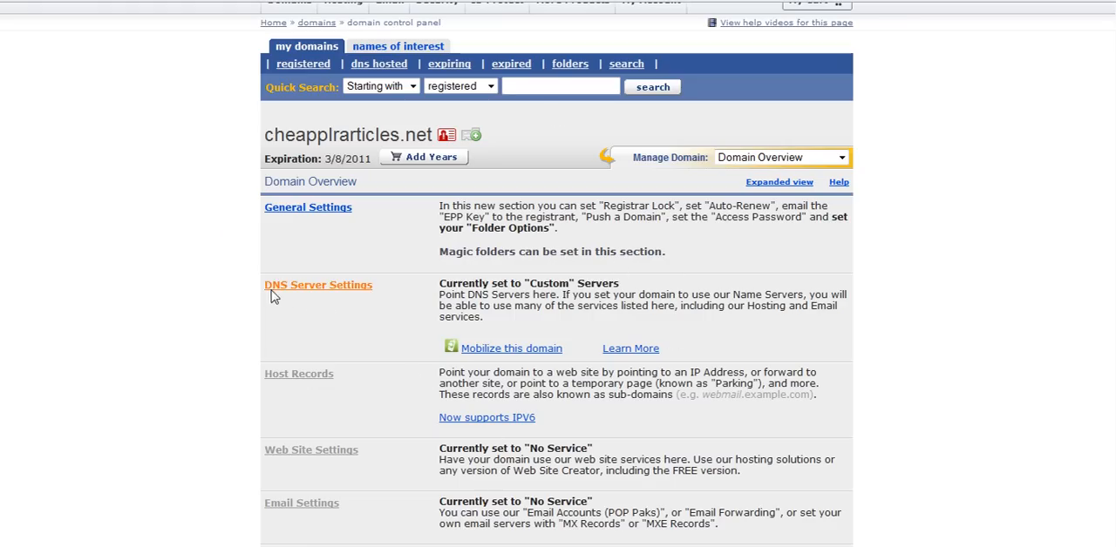
pyautogui.moveTo(270, 288)
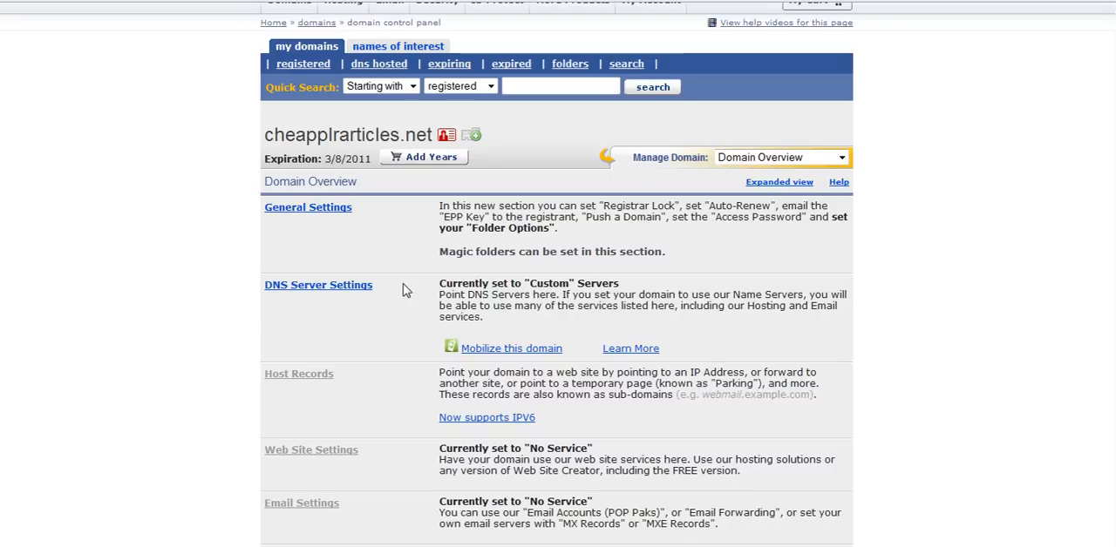
# Open DNS Server Settings for cheapplrarticles.net
pyautogui.click(318, 285)
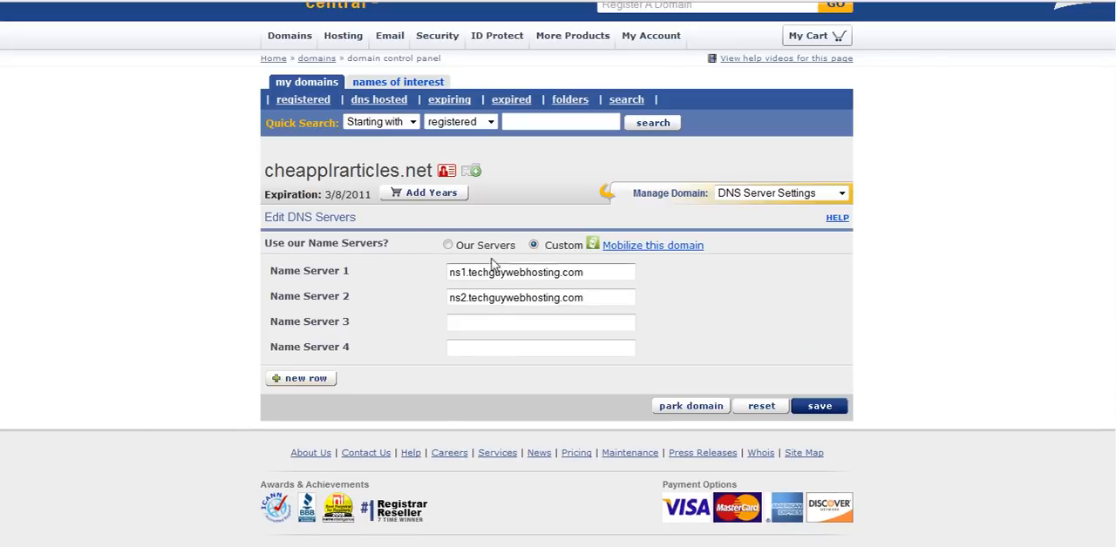
pyautogui.moveTo(283, 294)
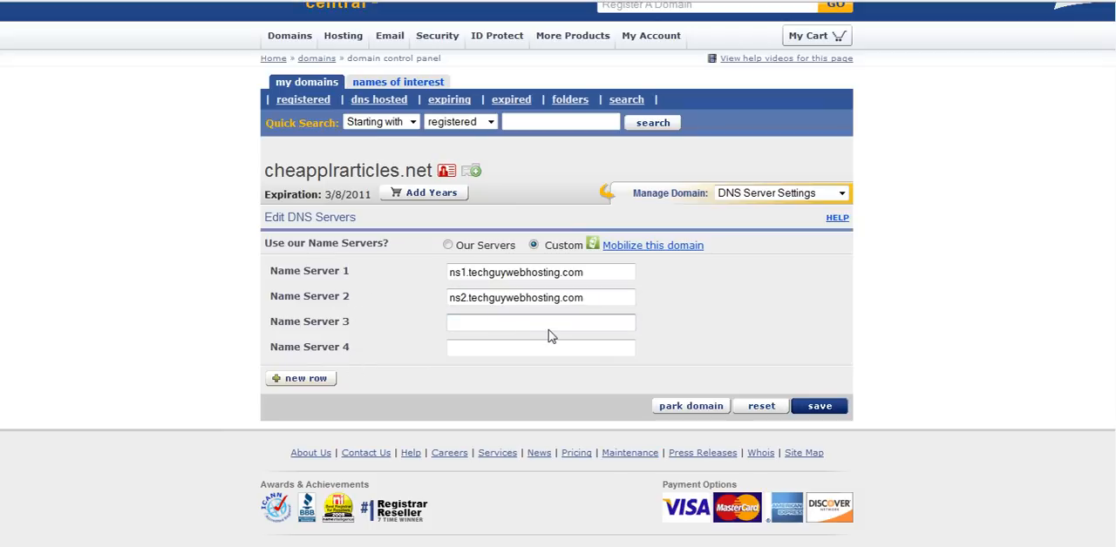
# Replace the techguywebhosting.com name server address with ns1.techguywebsolutions.com
pyautogui.doubleClick(554, 272)
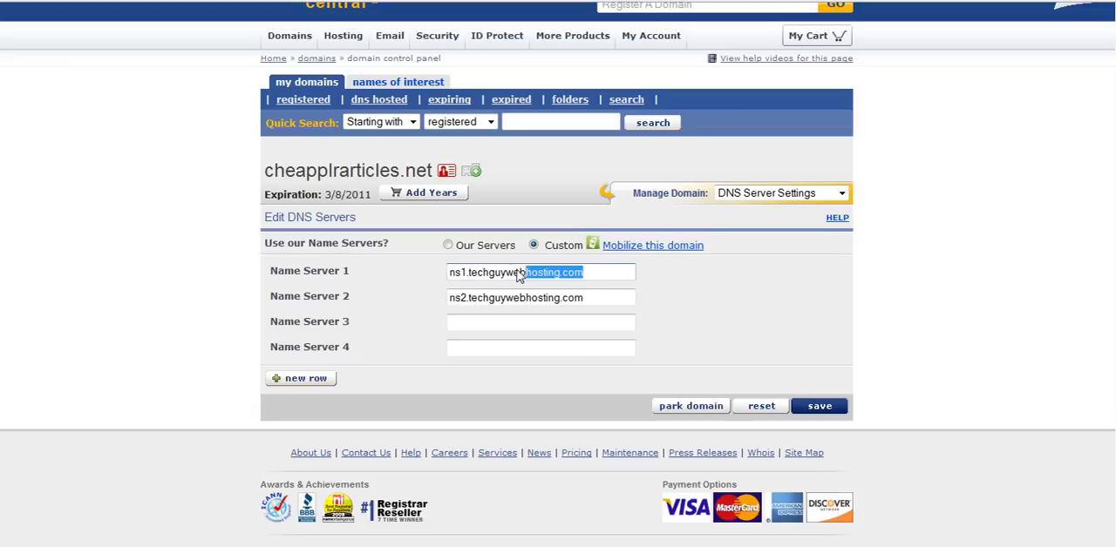
pyautogui.tripleClick(540, 272)
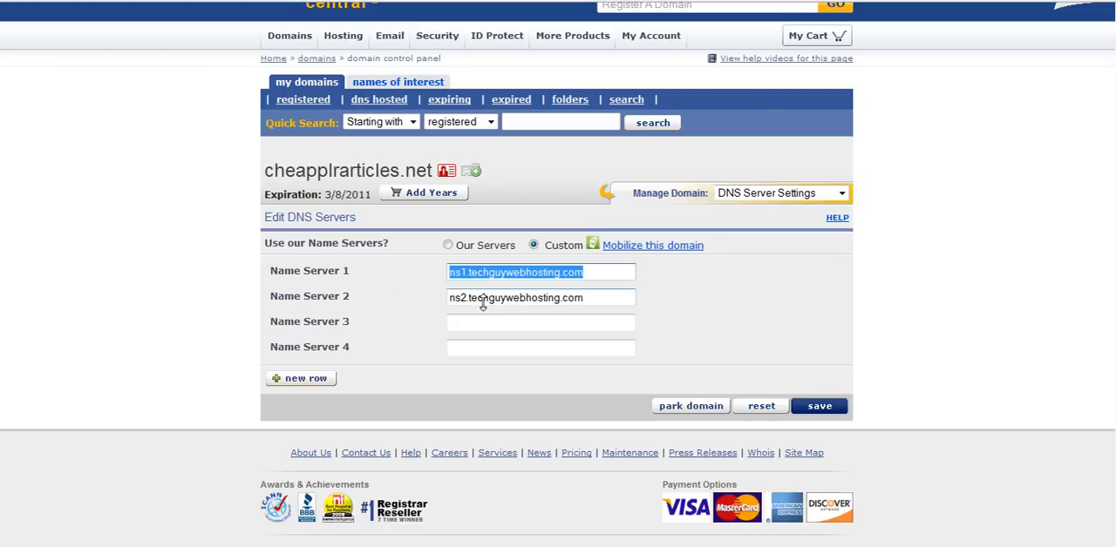
pyautogui.moveTo(620, 340)
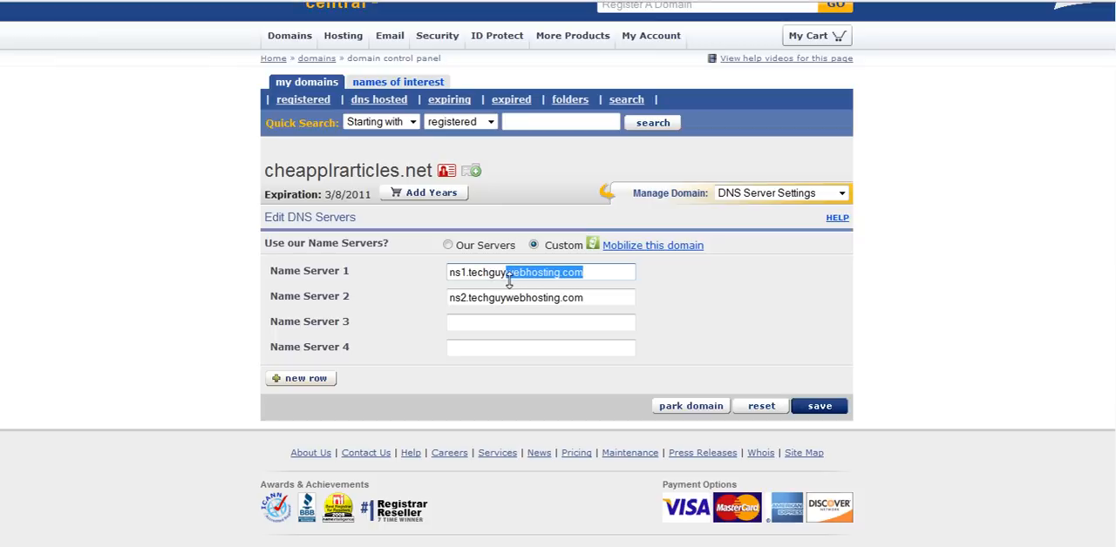
pyautogui.write('ns1.techguywebsolu')
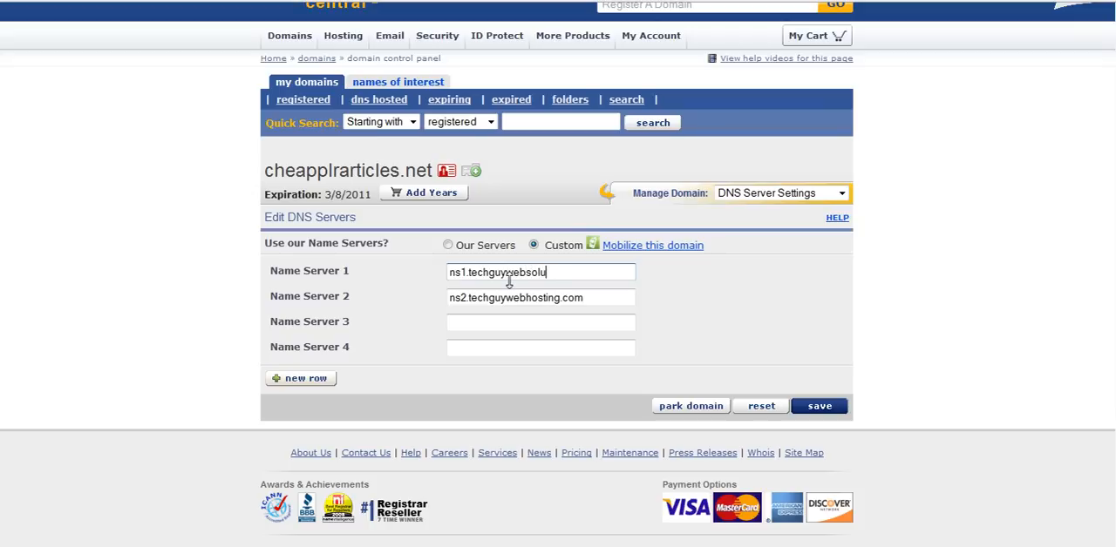
pyautogui.write('tions.com')
pyautogui.click(540, 298)
pyautogui.write('solutions')
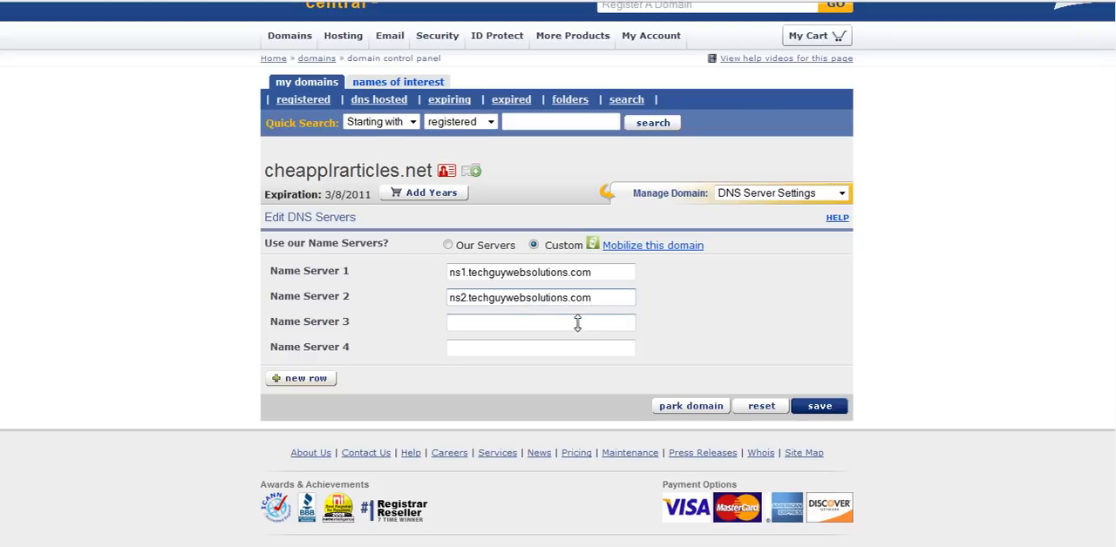
# Save the name servers and accept the 24-hour propagation notice
pyautogui.click(817, 405)
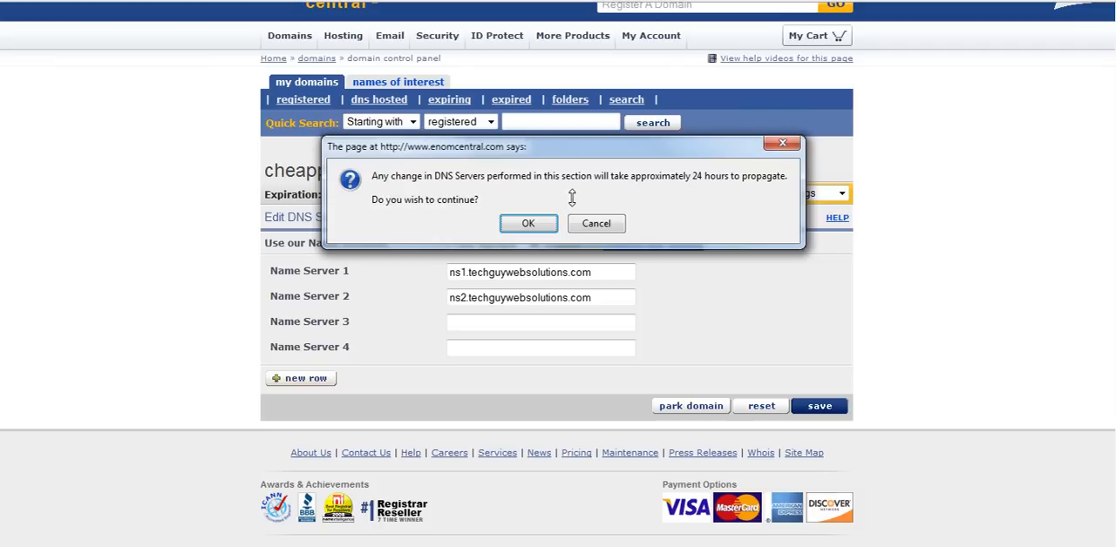
pyautogui.moveTo(745, 190)
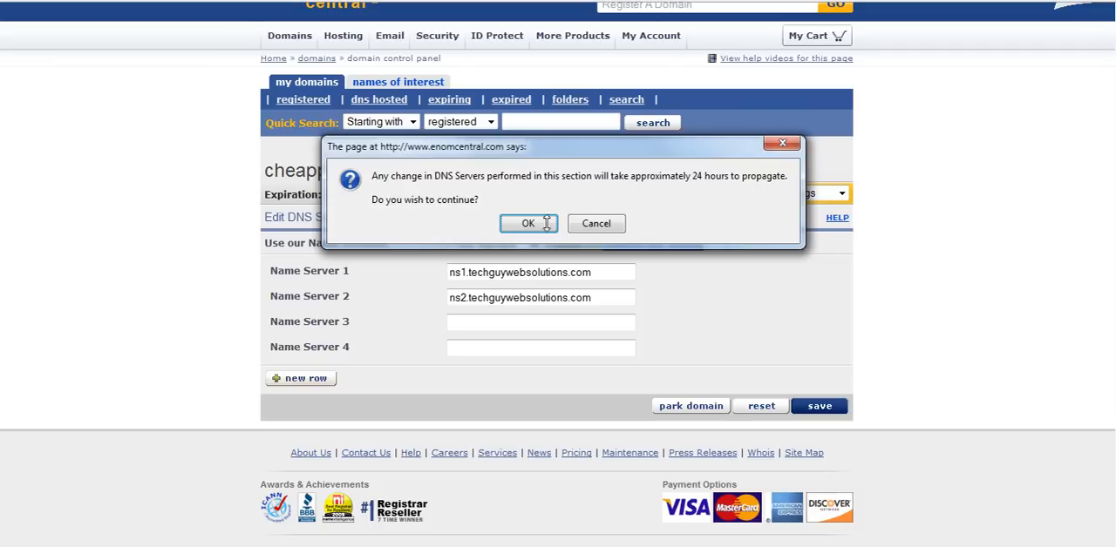
pyautogui.click(527, 223)
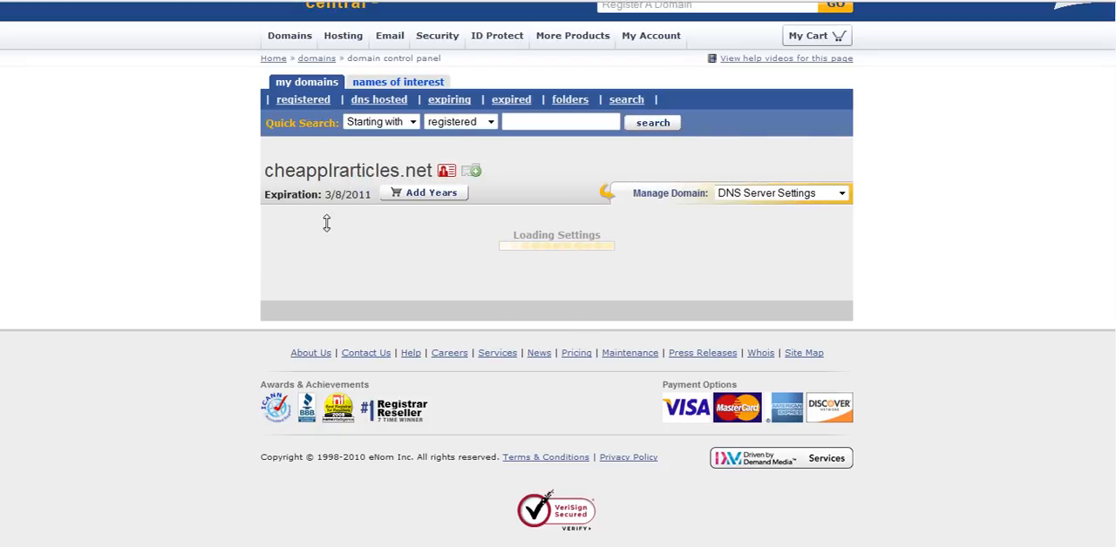
pyautogui.moveTo(395, 294)
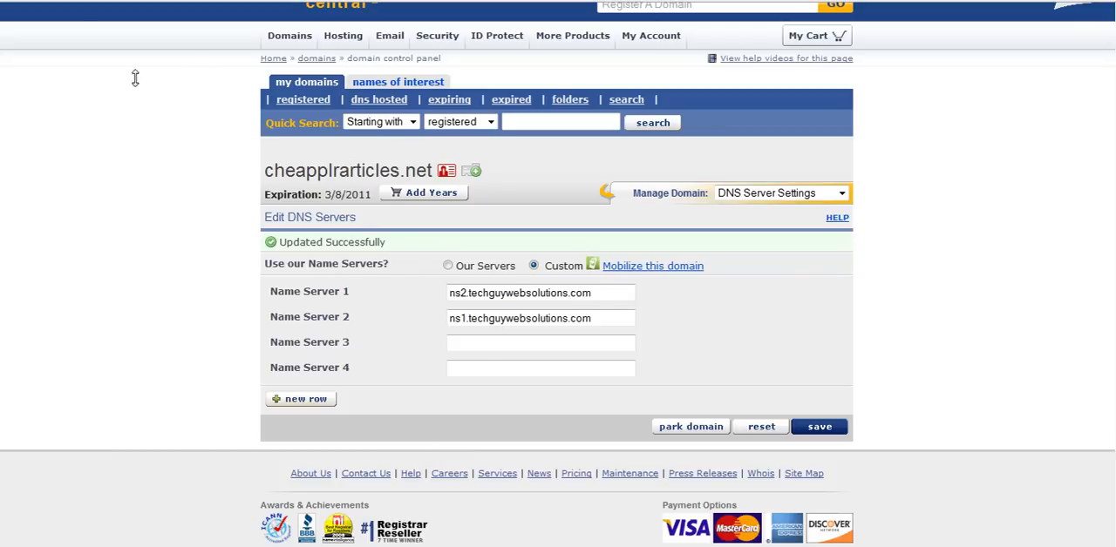
pyautogui.moveTo(130, 145)
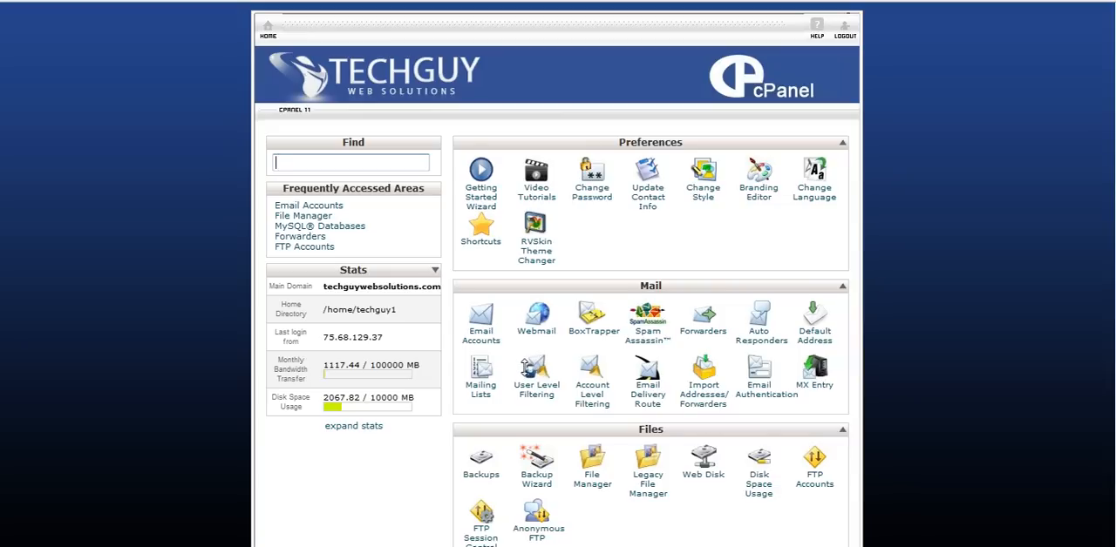
pyautogui.moveTo(187, 282)
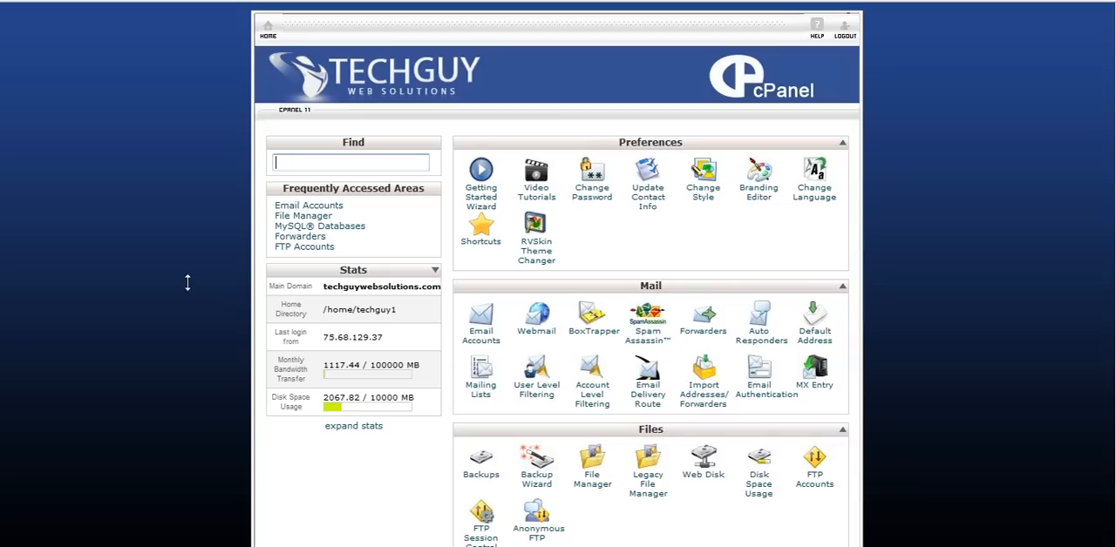
pyautogui.moveTo(179, 373)
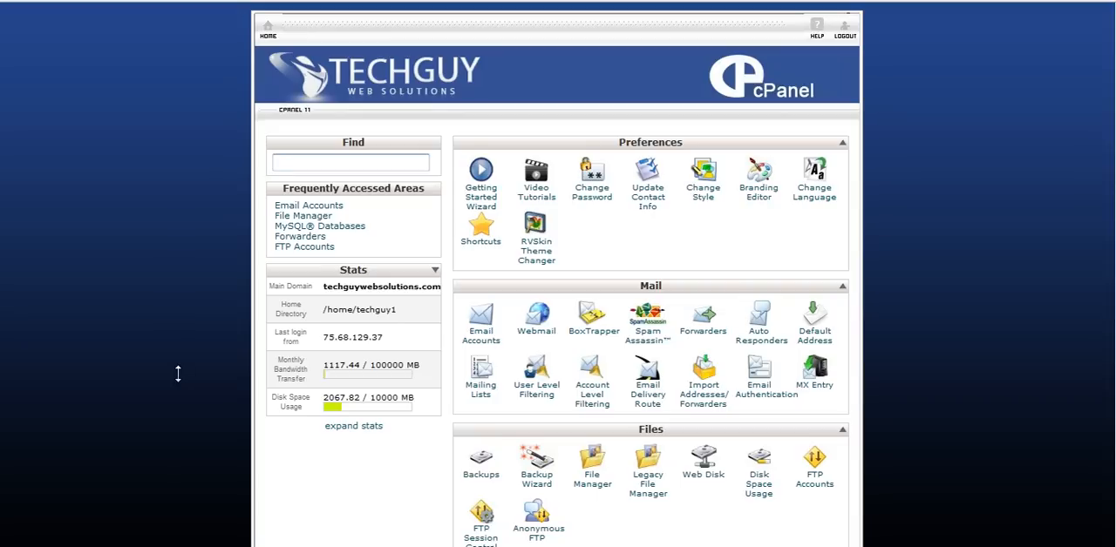
pyautogui.moveTo(173, 379)
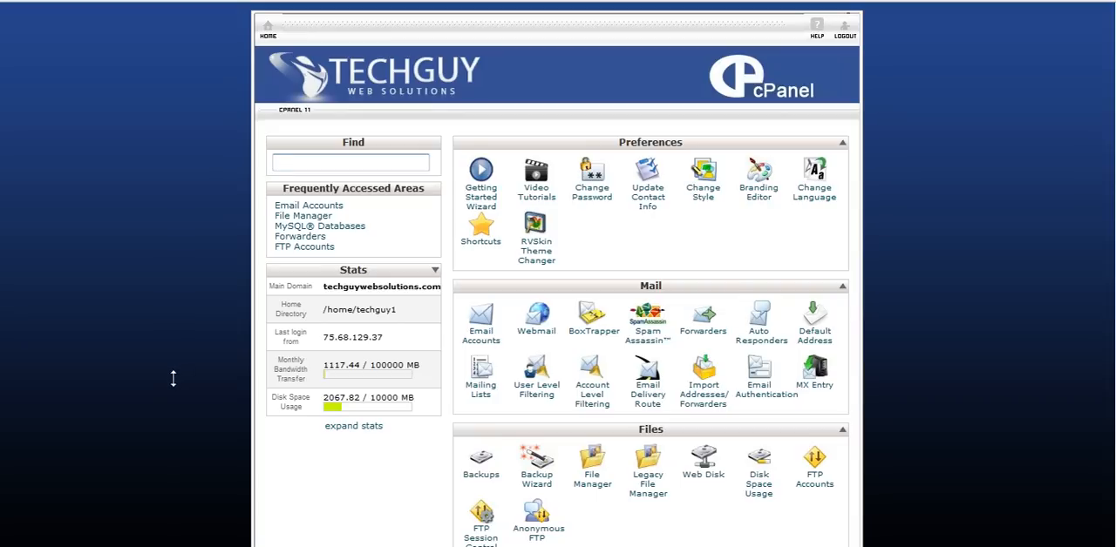